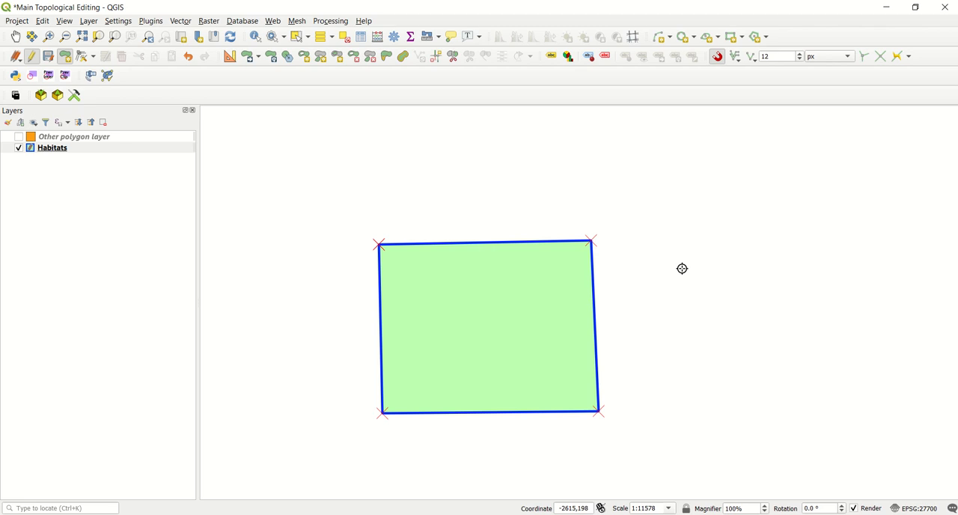
mouse_move(686, 274)
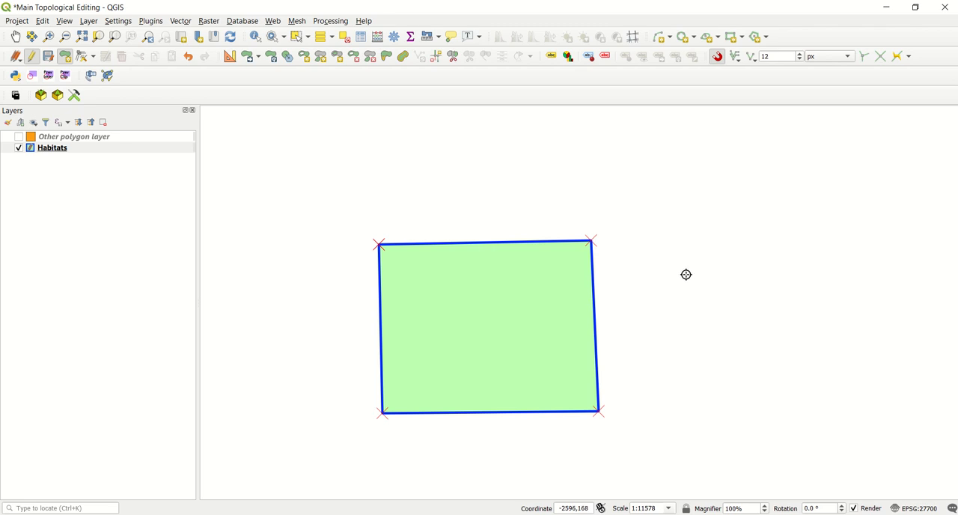
mouse_move(685, 263)
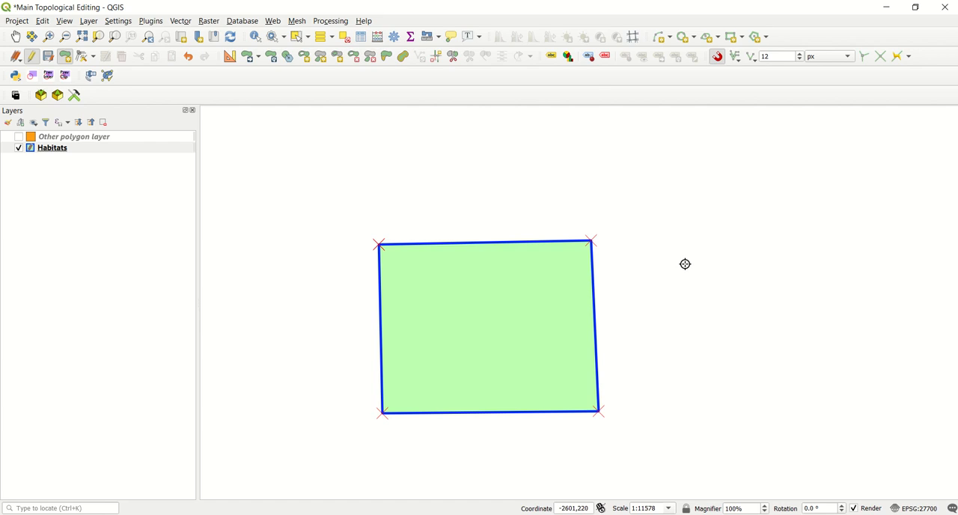
mouse_move(496, 274)
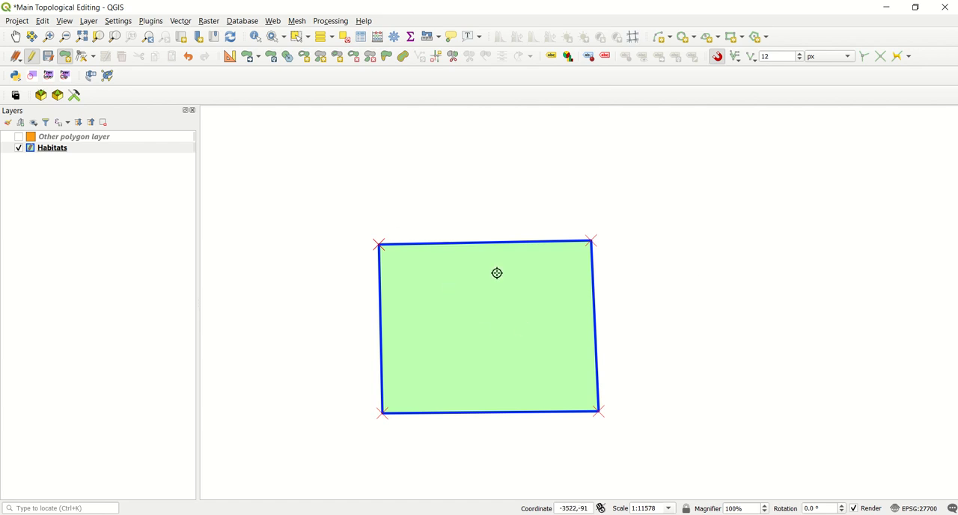
mouse_move(545, 350)
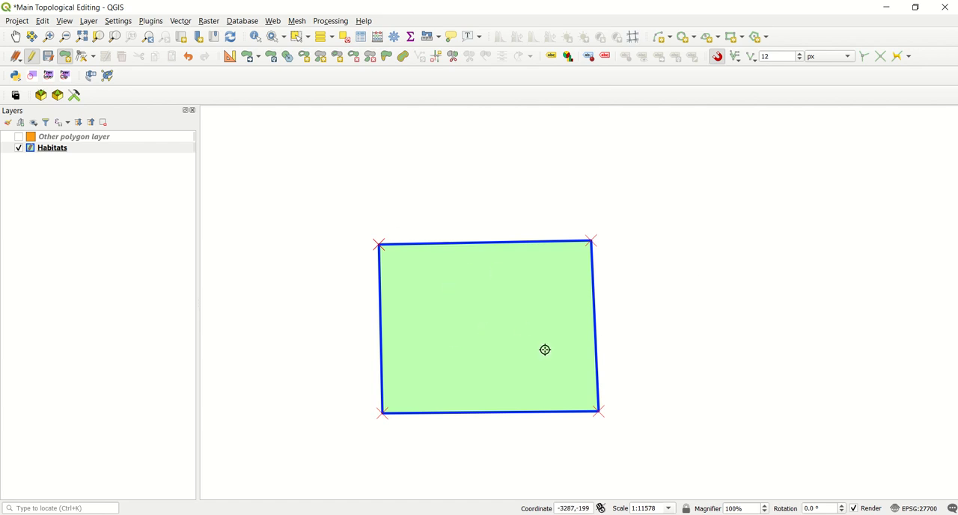
mouse_move(559, 254)
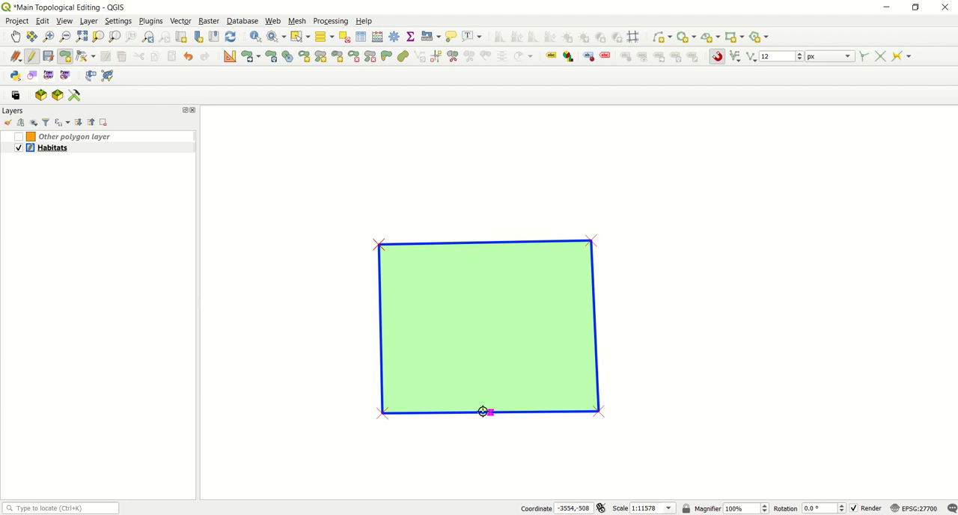
mouse_move(724, 83)
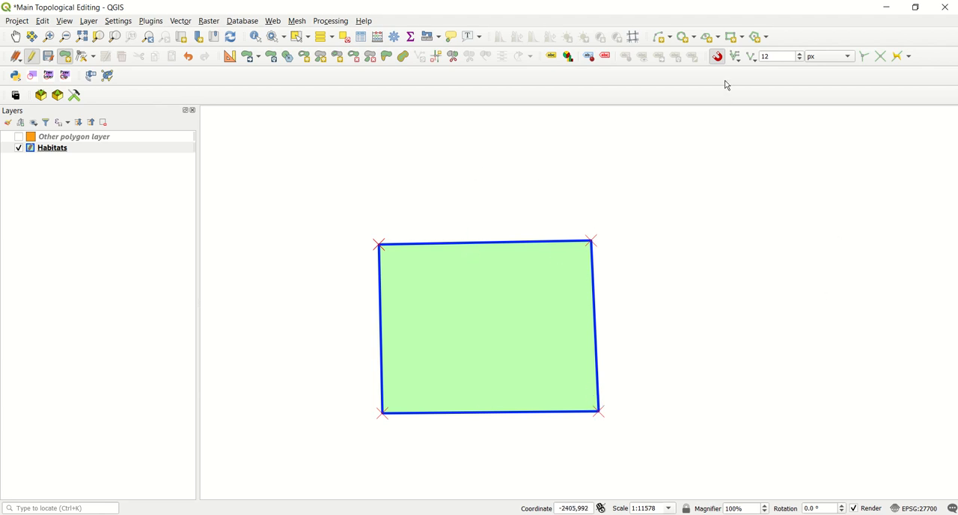
mouse_move(716, 57)
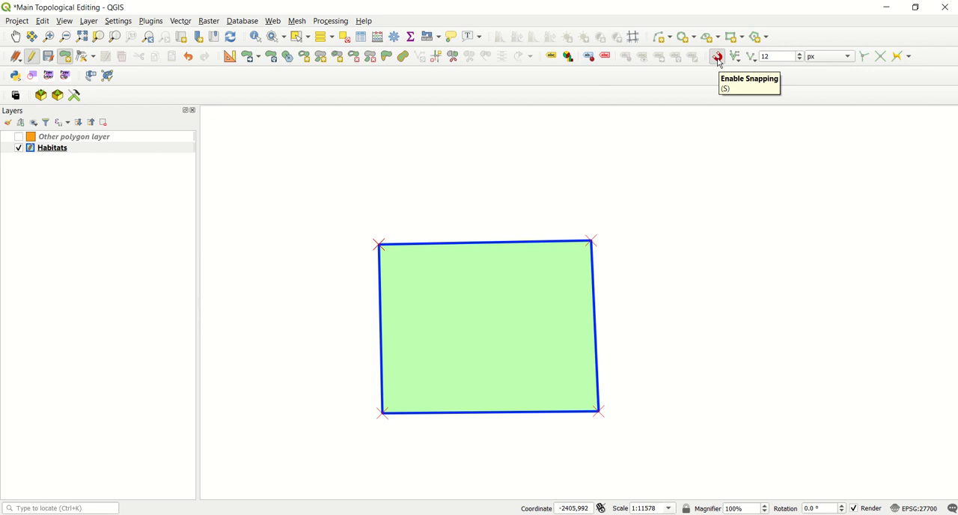
- Turn on snapping and sketch a large polygon over the rectangle's upper-right part, snapped to its corners
left_click(715, 55)
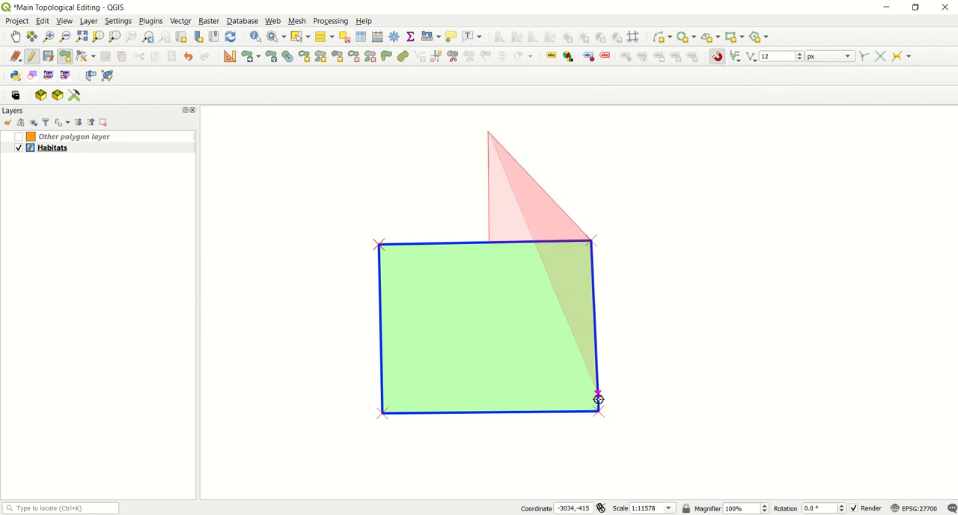
left_click_drag(599, 396, 500, 412)
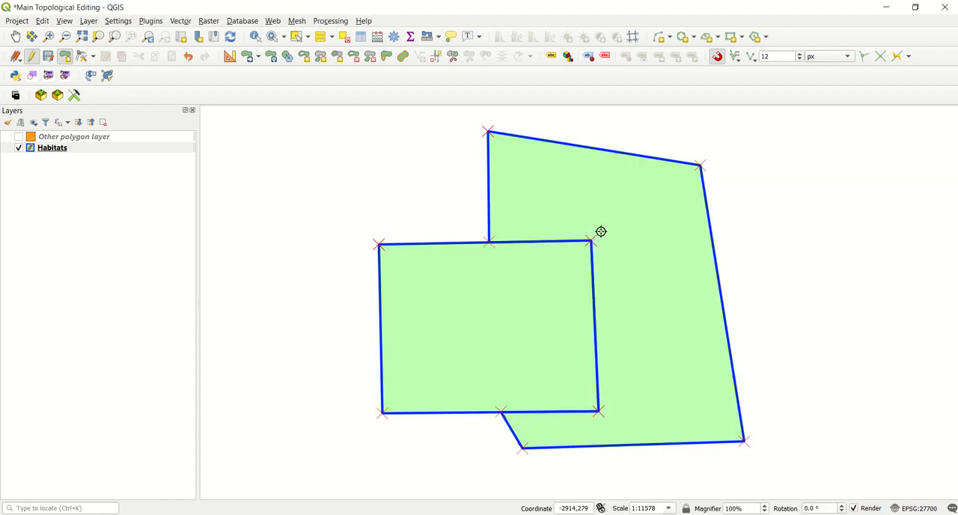
mouse_move(512, 446)
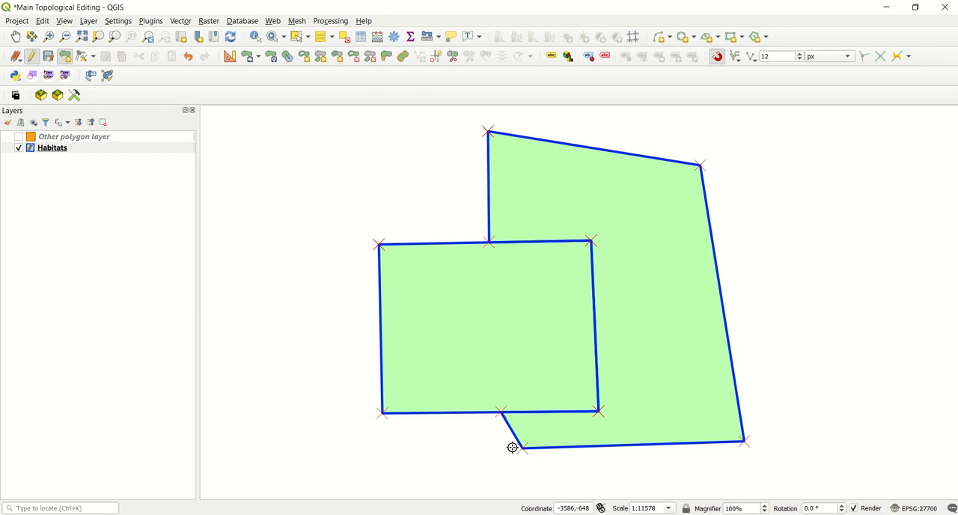
mouse_move(638, 437)
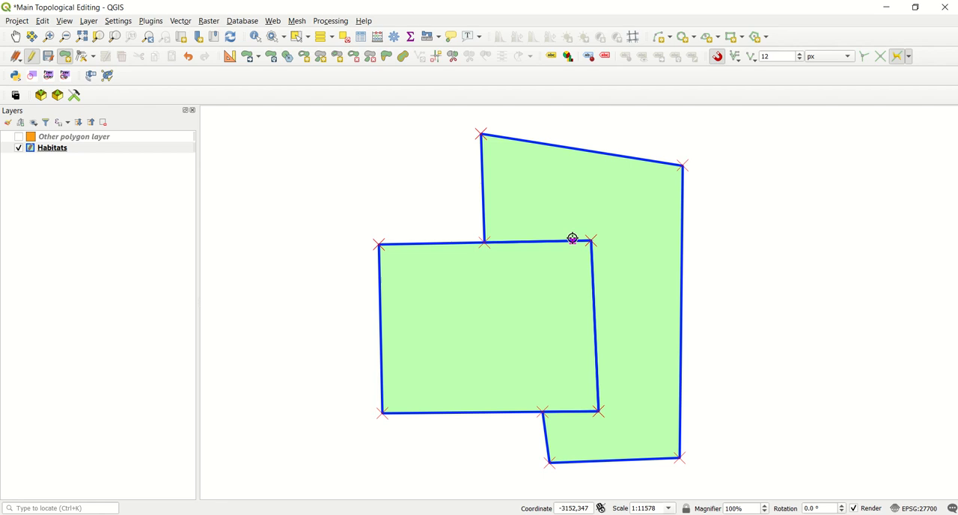
mouse_move(875, 307)
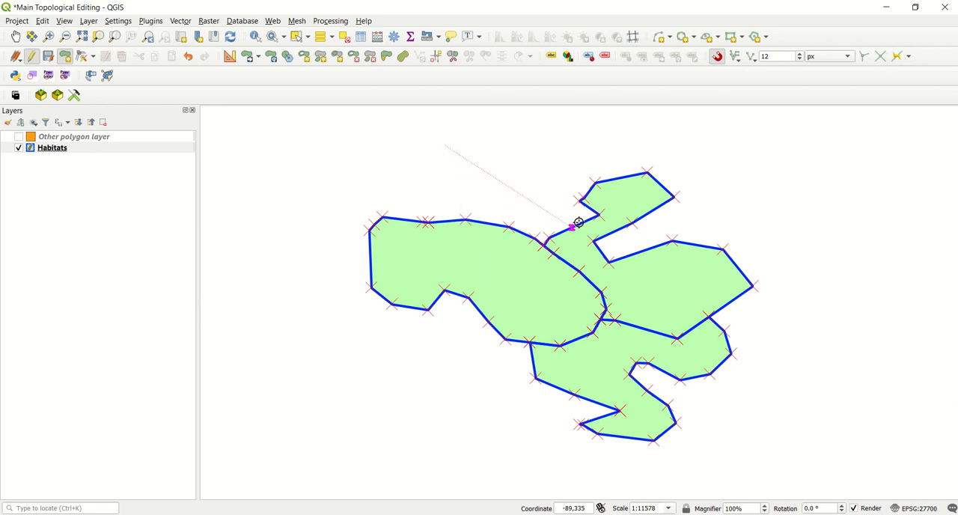
mouse_move(702, 227)
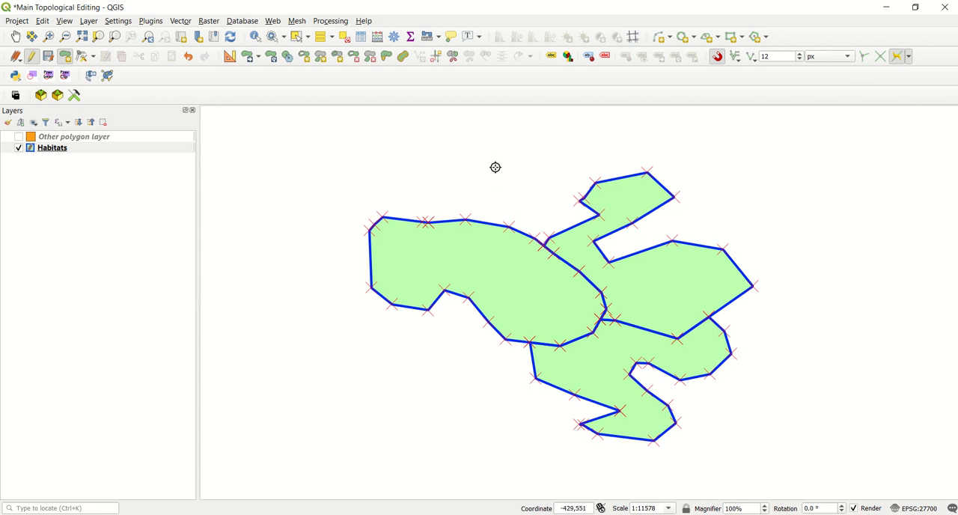
mouse_move(440, 144)
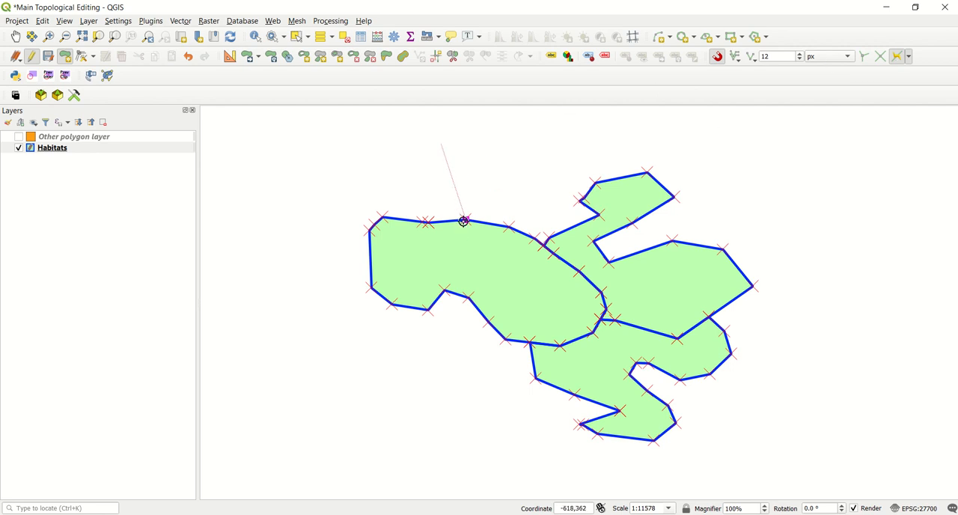
- Place the first vertex of a new habitat polygon on the complex shape's upper-left edge
left_click(551, 233)
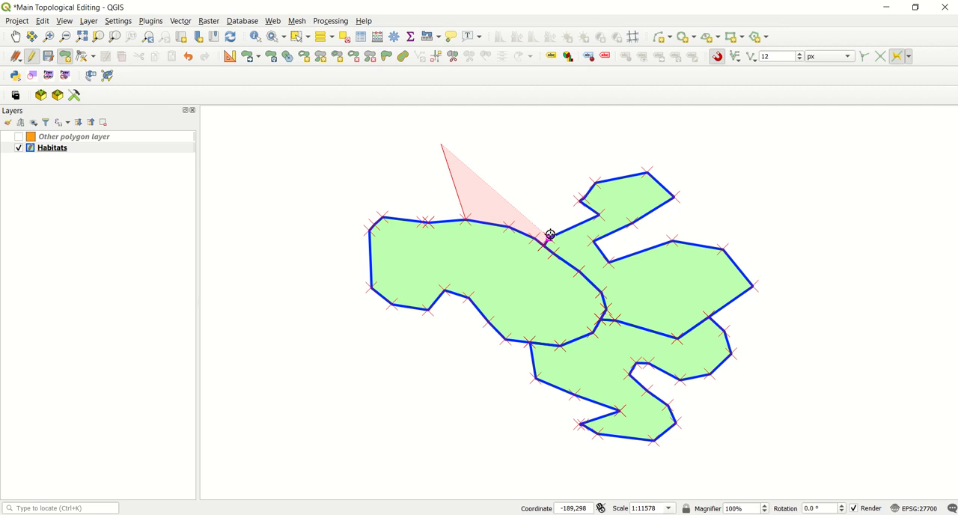
- Stretch the outline around the upper-right lobe and downward, then abandon the overlapping sketch
left_click_drag(550, 234, 670, 190)
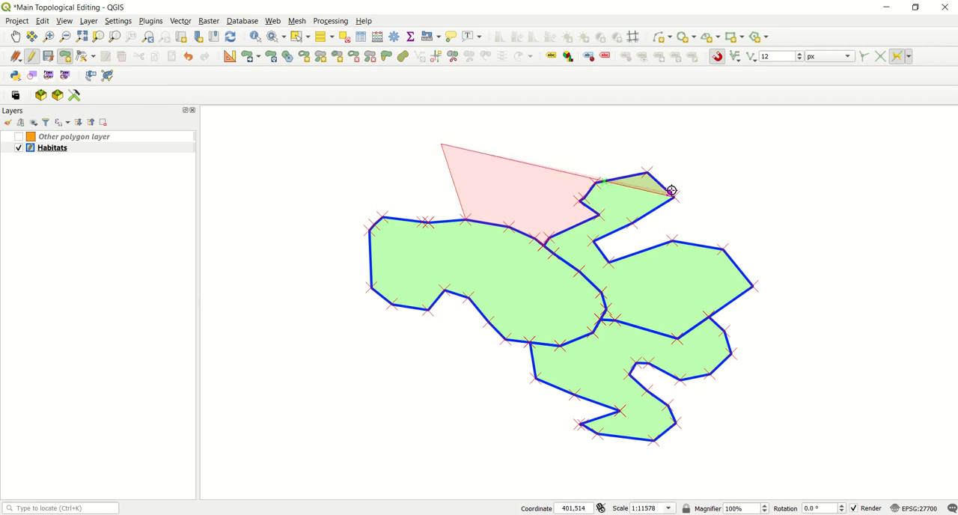
left_click_drag(670, 190, 754, 289)
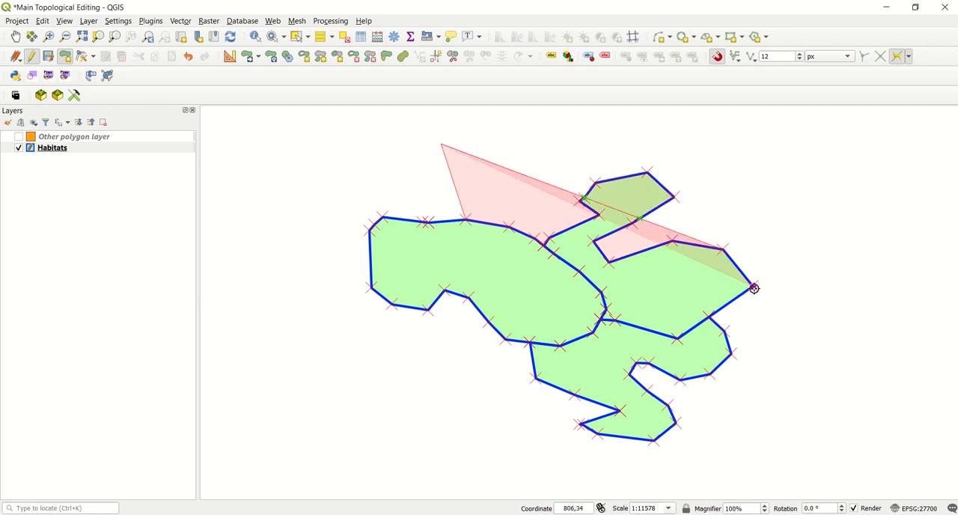
left_click_drag(754, 288, 655, 440)
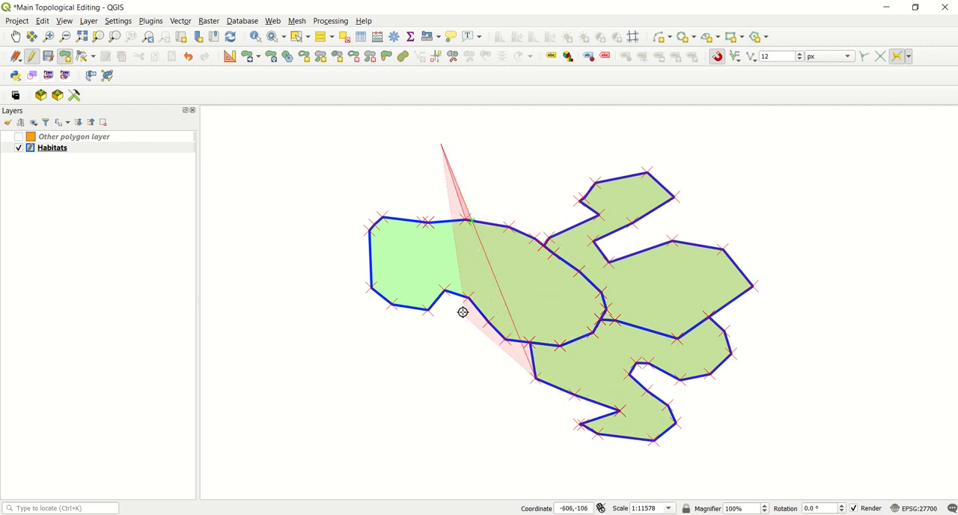
left_click_drag(463, 311, 753, 488)
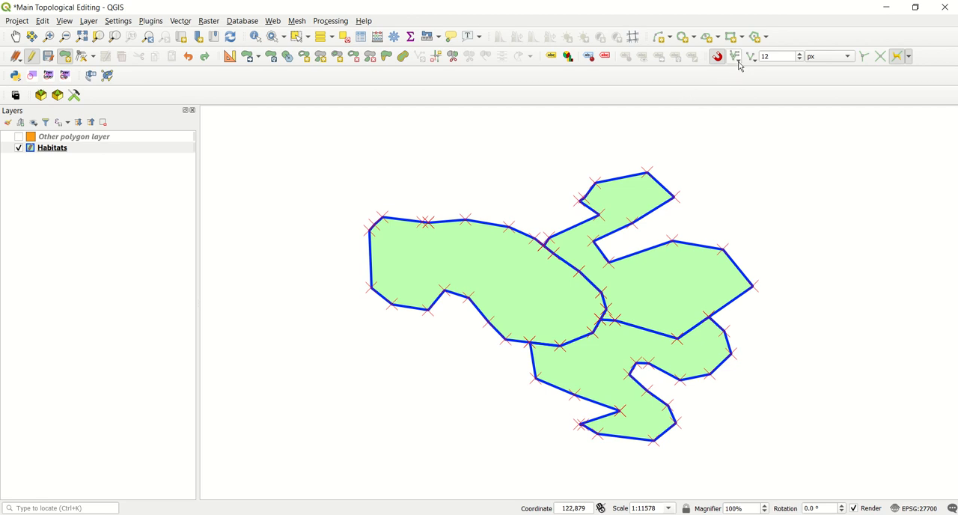
mouse_move(717, 57)
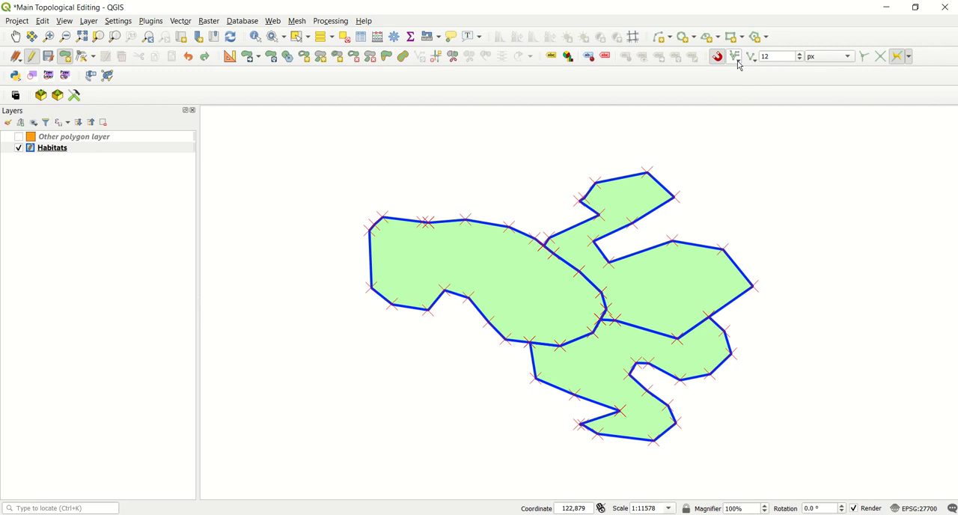
mouse_move(736, 57)
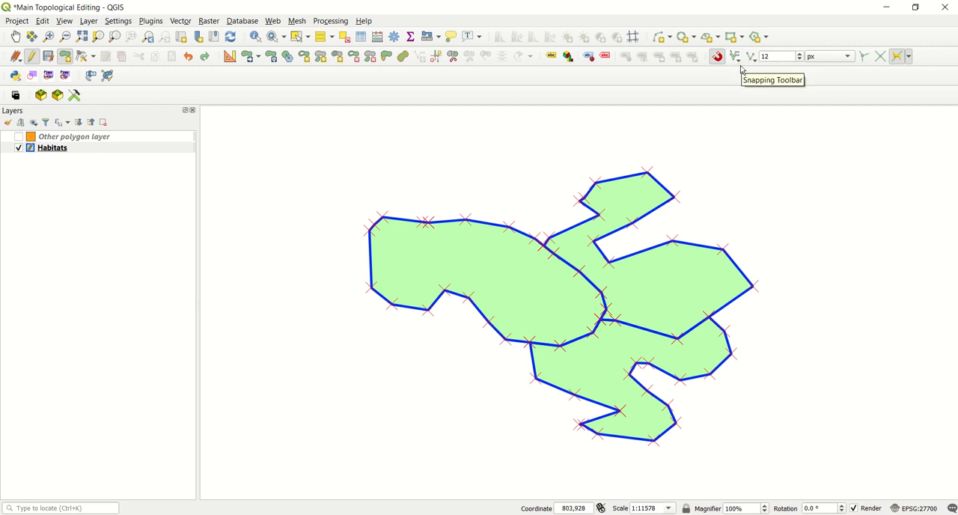
- Bring up the Project Snapping Settings from the snapping mode dropdown
left_click(734, 57)
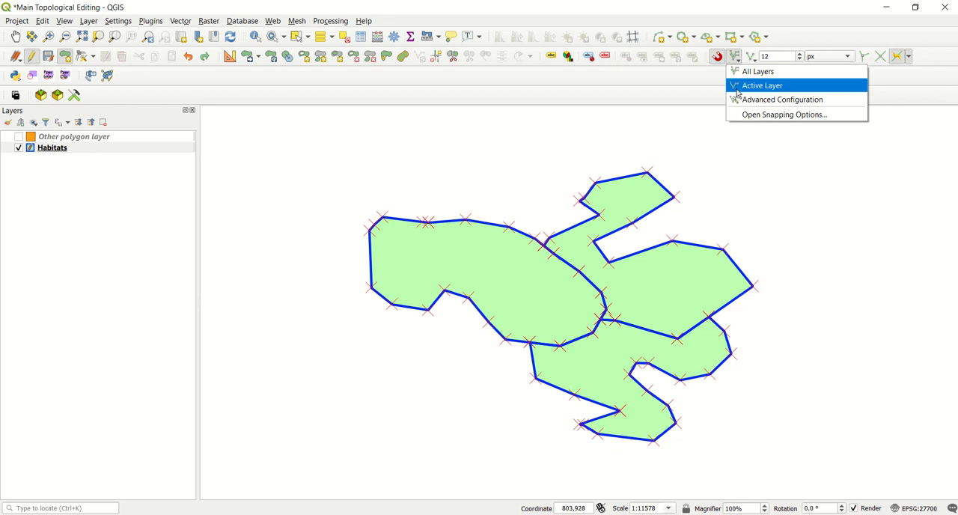
left_click(784, 114)
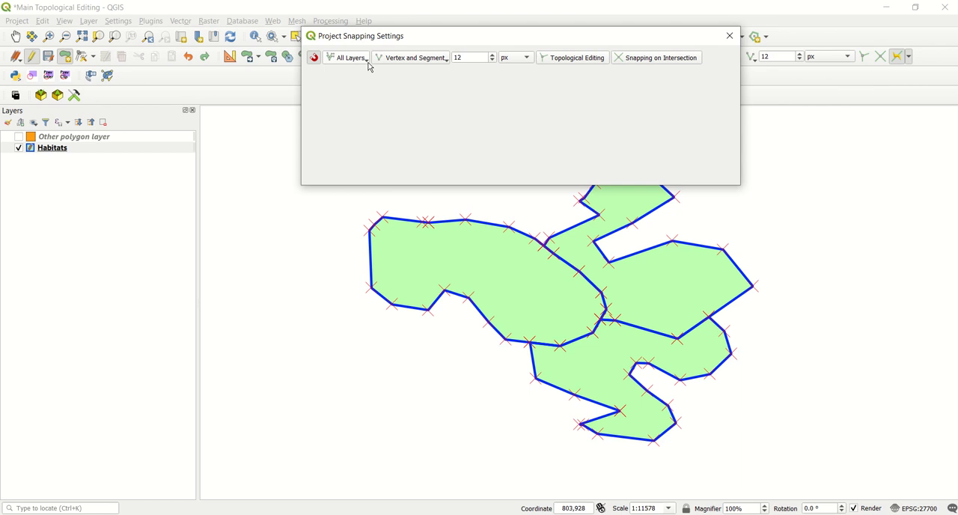
- Use Advanced Configuration, enable snapping with Avoid overlap on Habitats, and close the settings
left_click(347, 56)
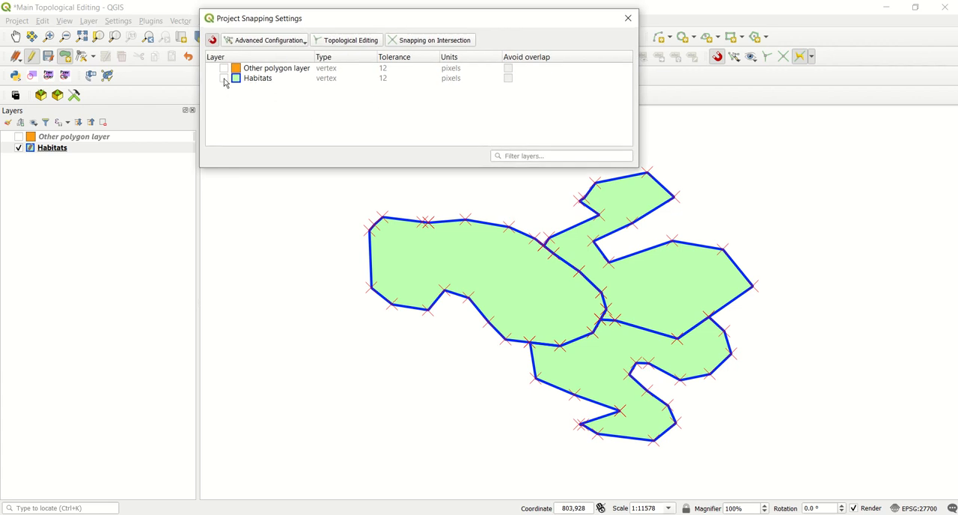
left_click(224, 78)
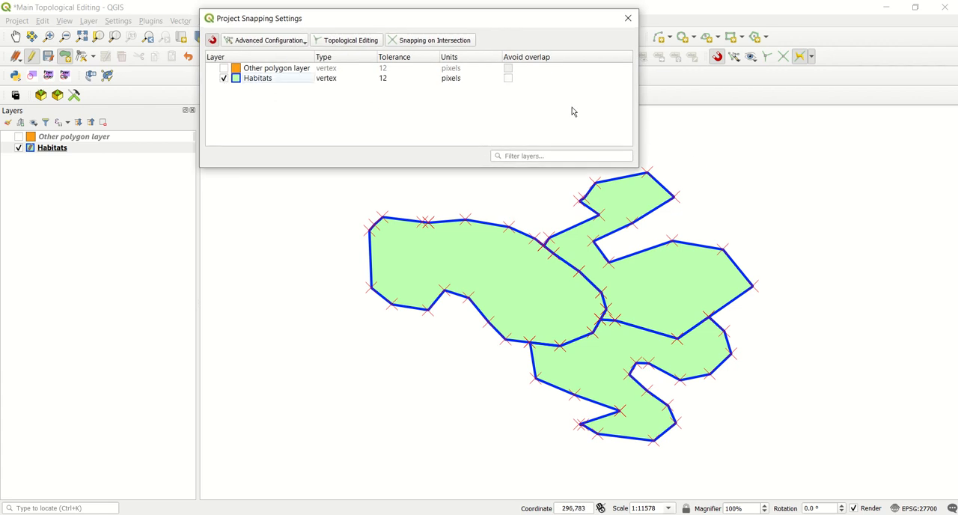
mouse_move(509, 83)
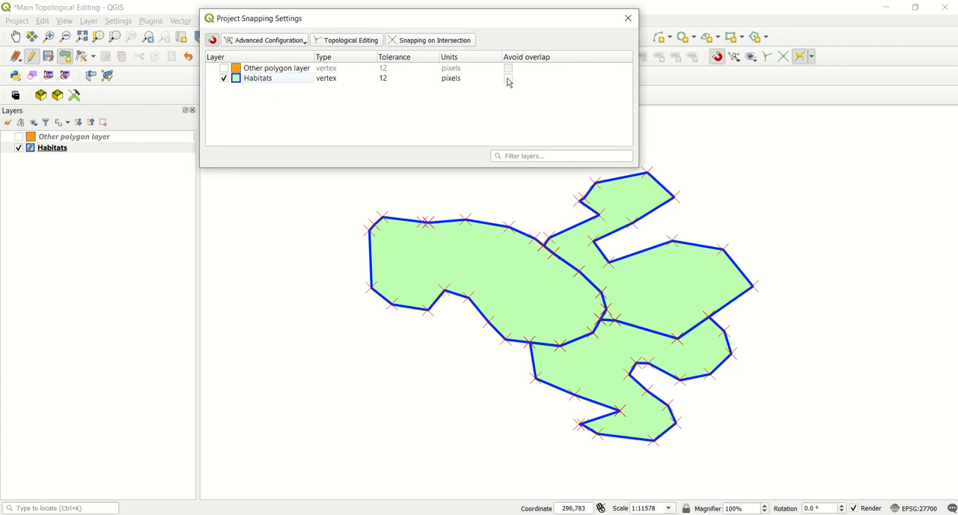
left_click(509, 80)
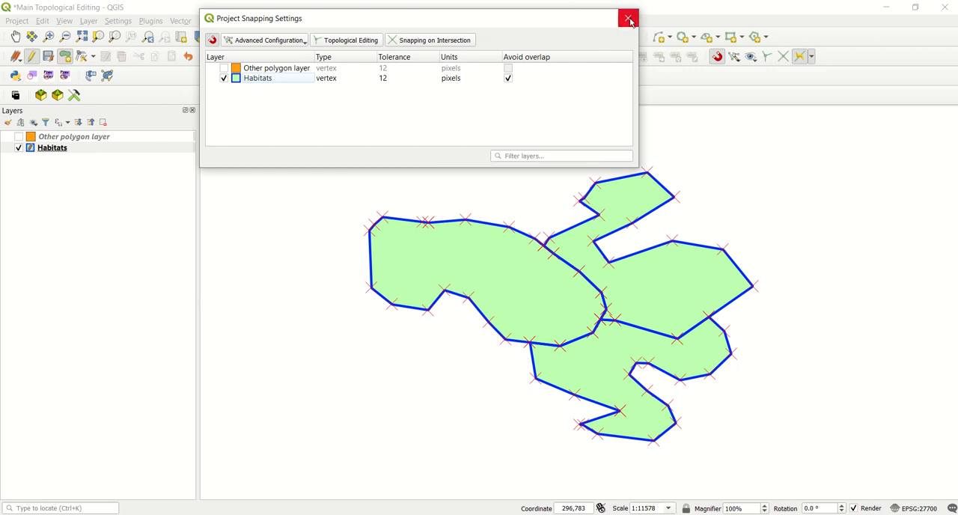
left_click(627, 18)
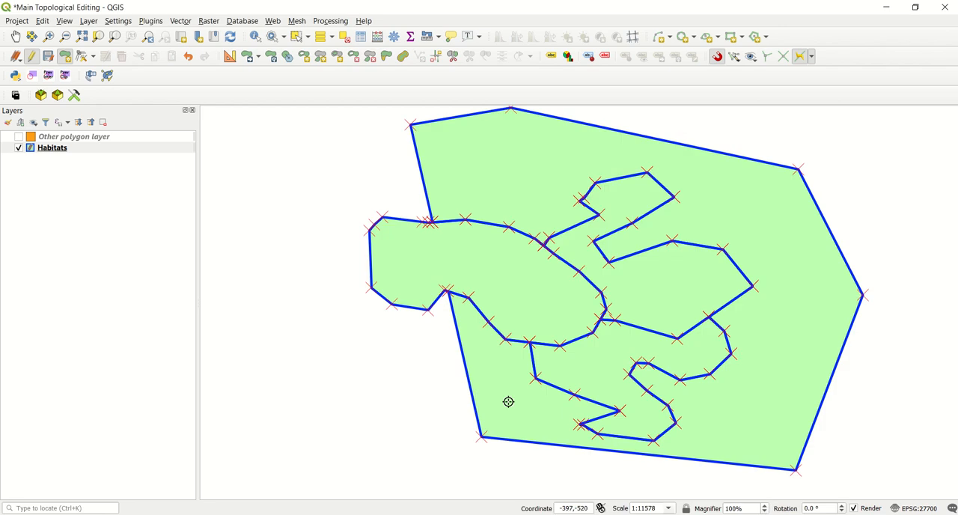
mouse_move(740, 339)
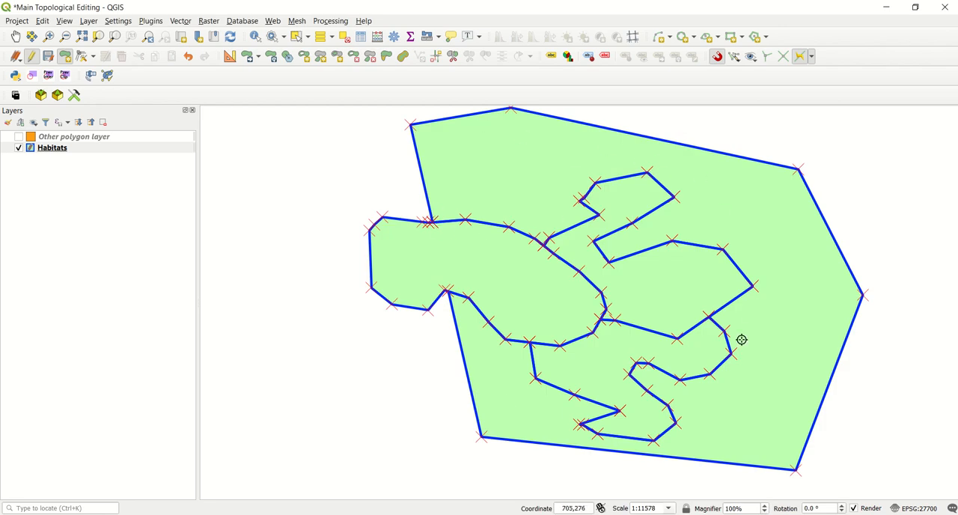
mouse_move(608, 366)
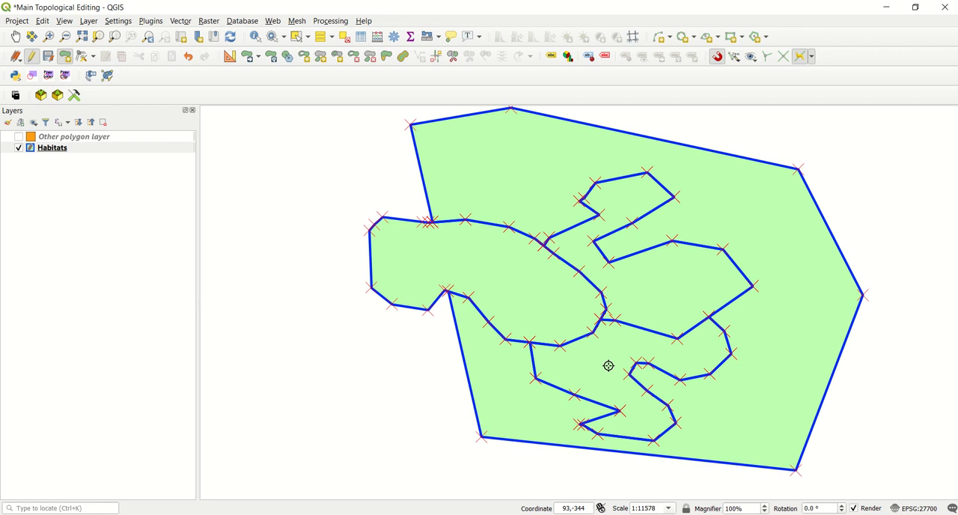
mouse_move(498, 178)
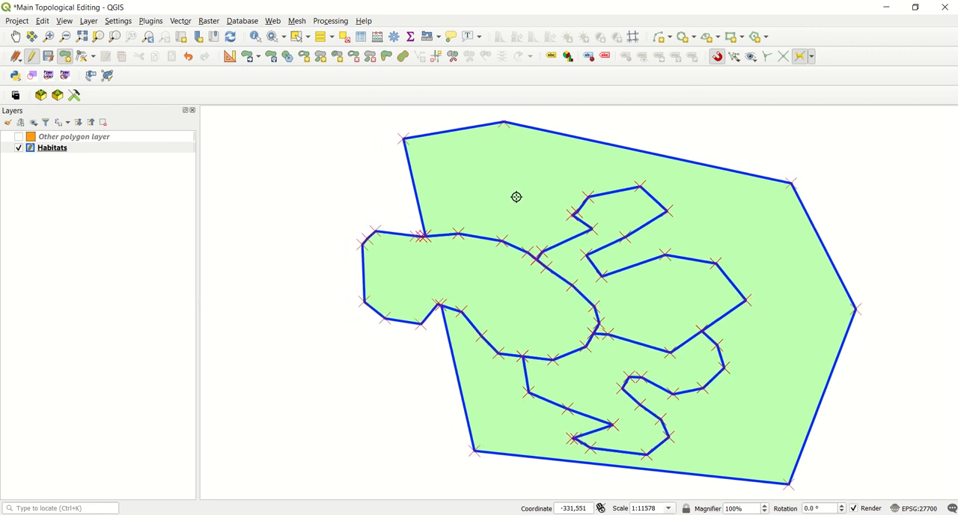
mouse_move(528, 268)
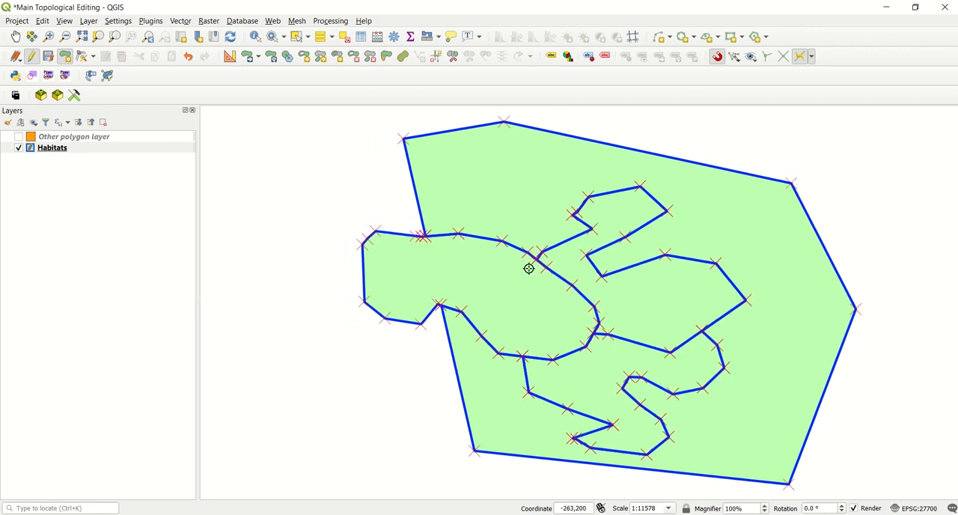
mouse_move(500, 217)
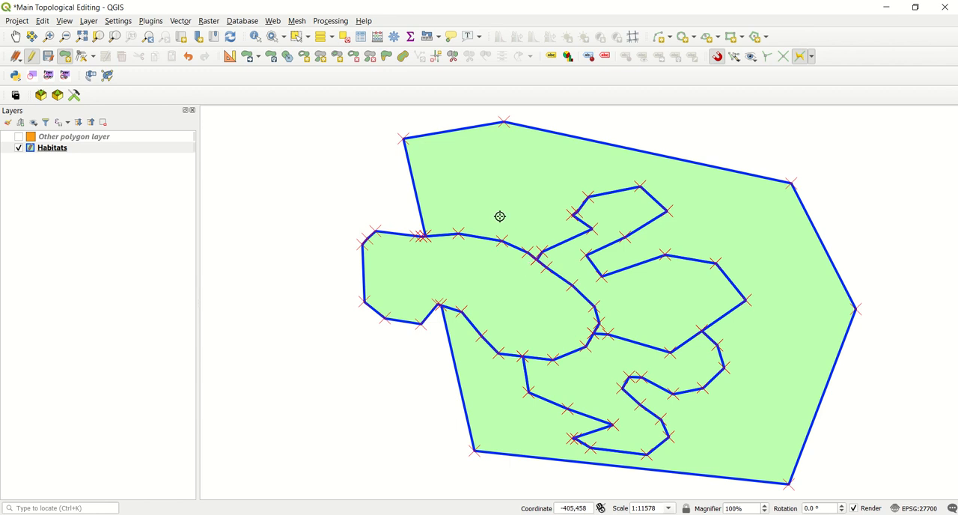